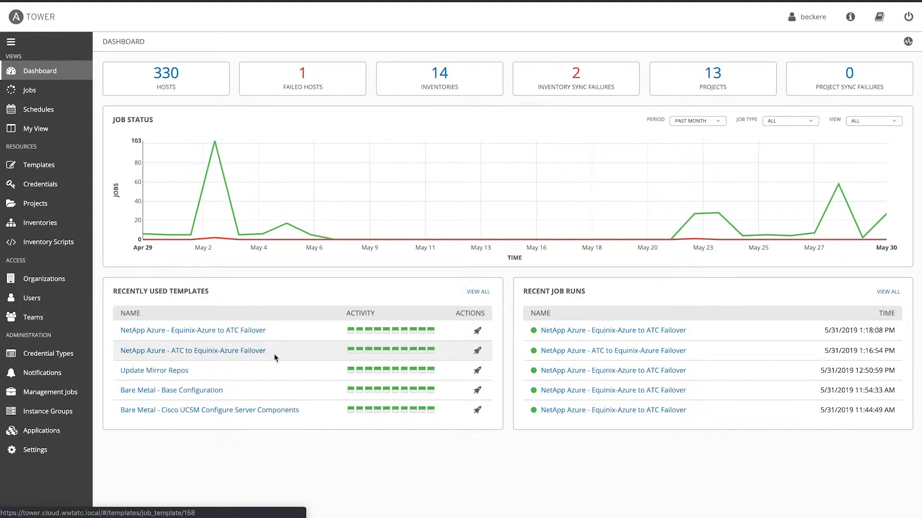
mouse_move(477, 351)
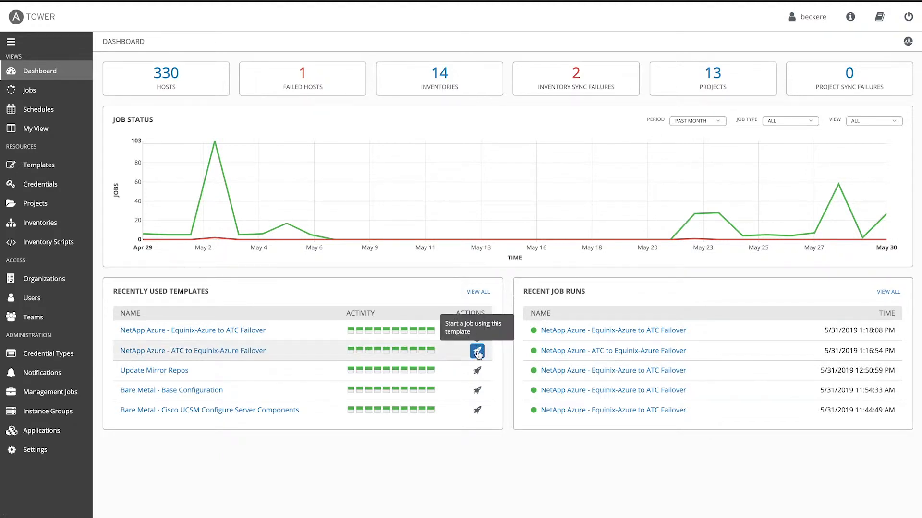
- Launch the 'NetApp Azure - ATC to Equinix-Azure Failover' template from Recently Used Templates
click(478, 351)
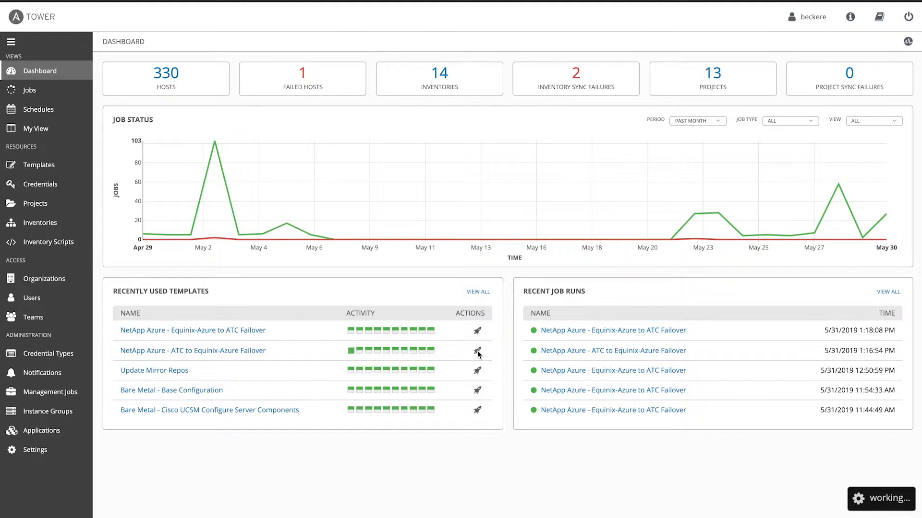
click(478, 351)
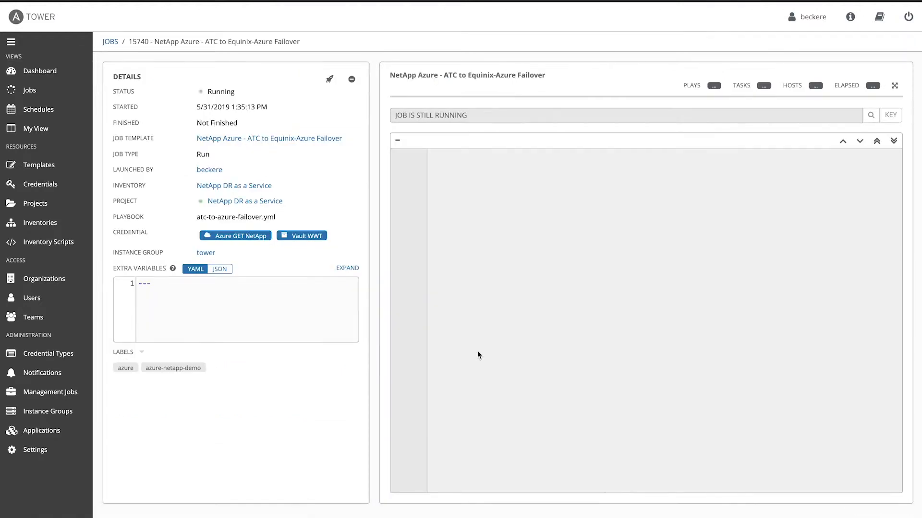
mouse_move(445, 212)
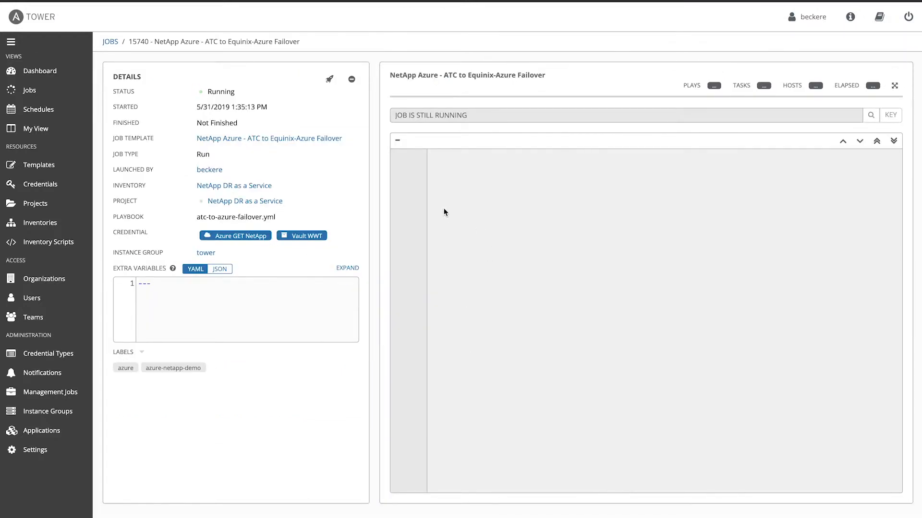